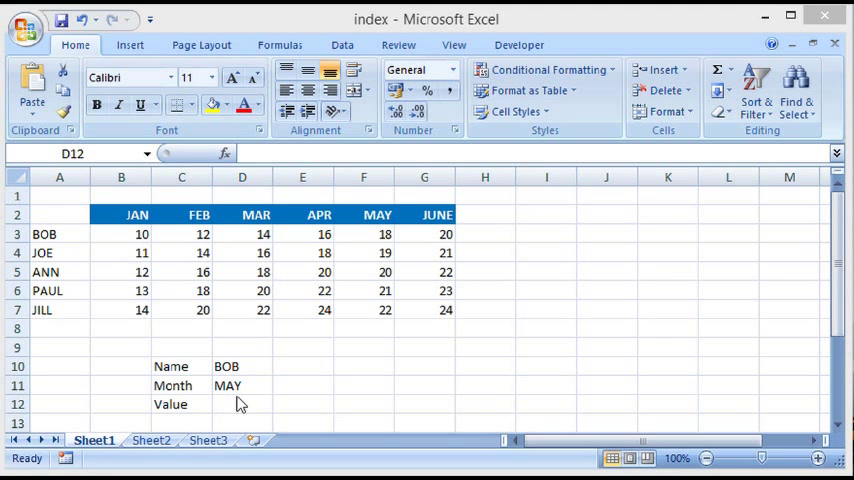
Begin typing =INDEX( in the Value cell D12
{"action": "left_click", "coordinate": [242, 404]}
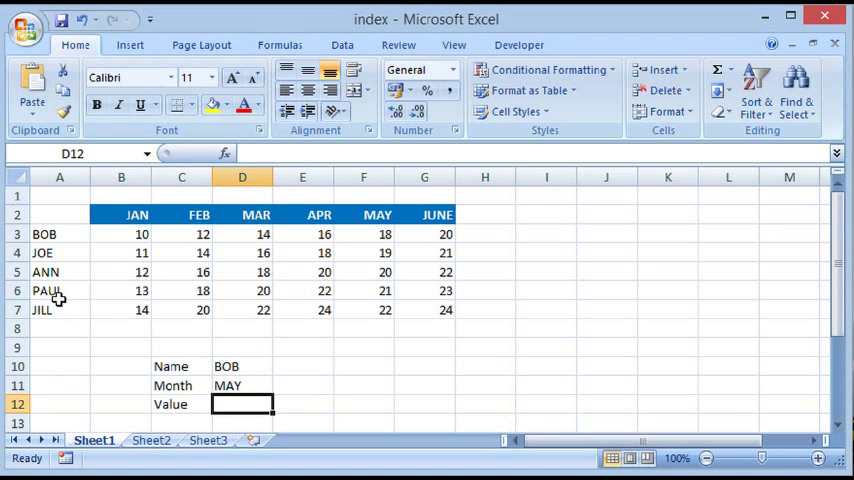
{"action": "mouse_move", "coordinate": [58, 362]}
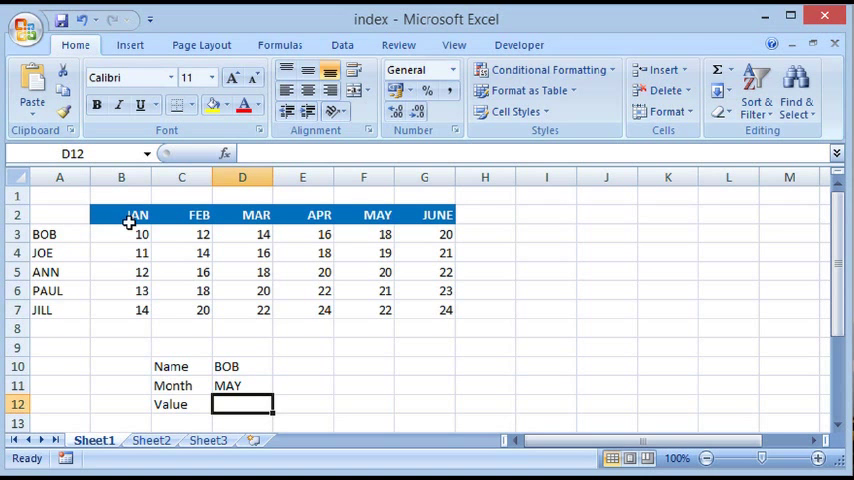
{"action": "mouse_move", "coordinate": [436, 218]}
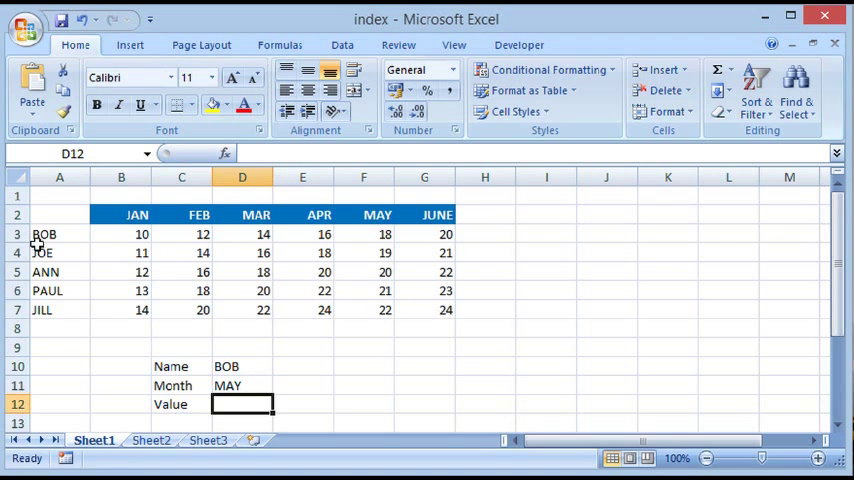
{"action": "mouse_move", "coordinate": [56, 320]}
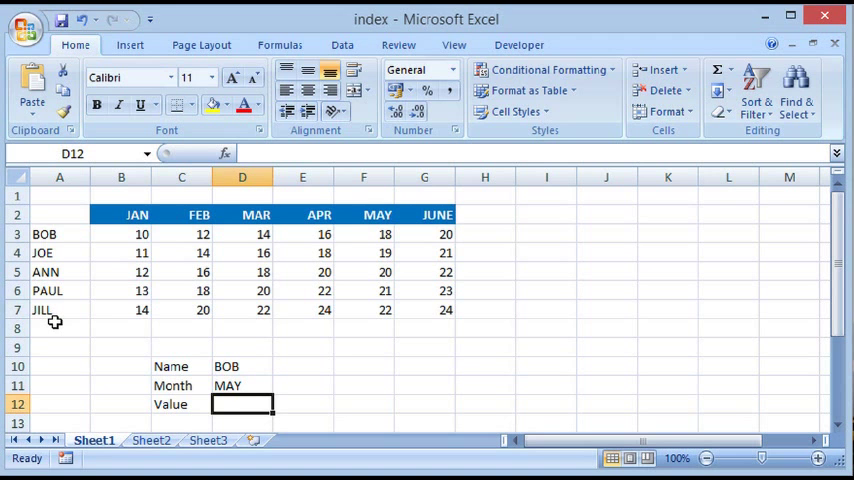
{"action": "mouse_move", "coordinate": [200, 376]}
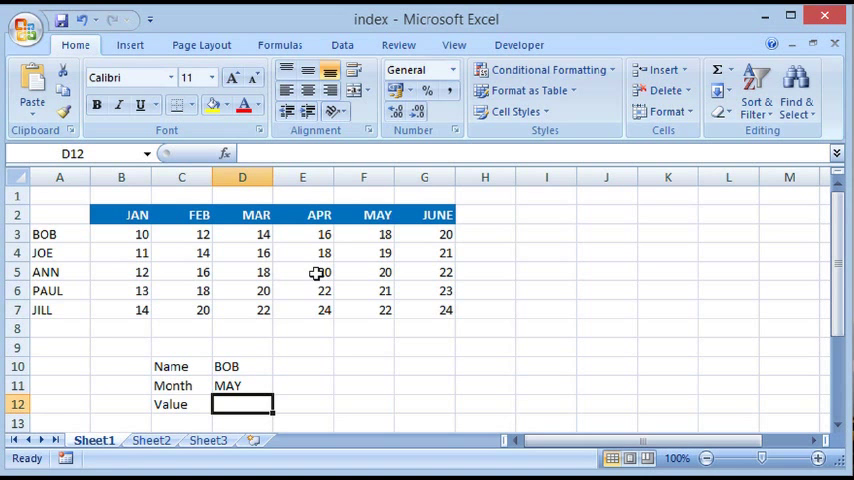
{"action": "mouse_move", "coordinate": [238, 384]}
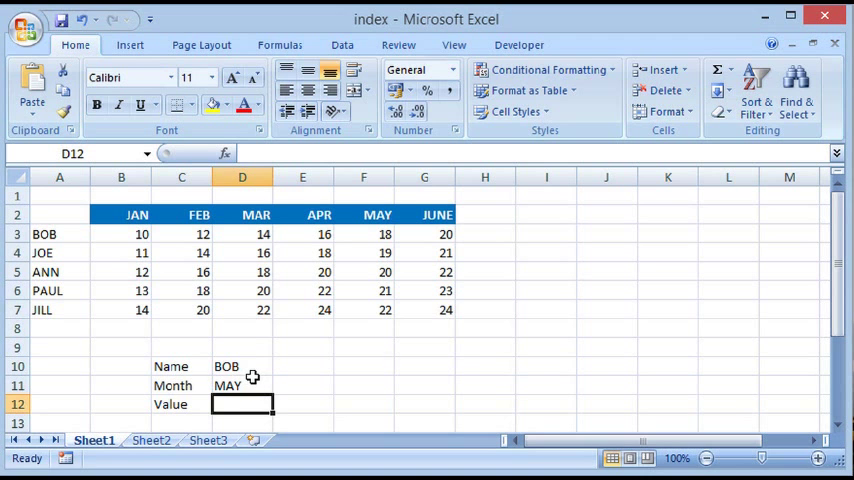
{"action": "mouse_move", "coordinate": [242, 386]}
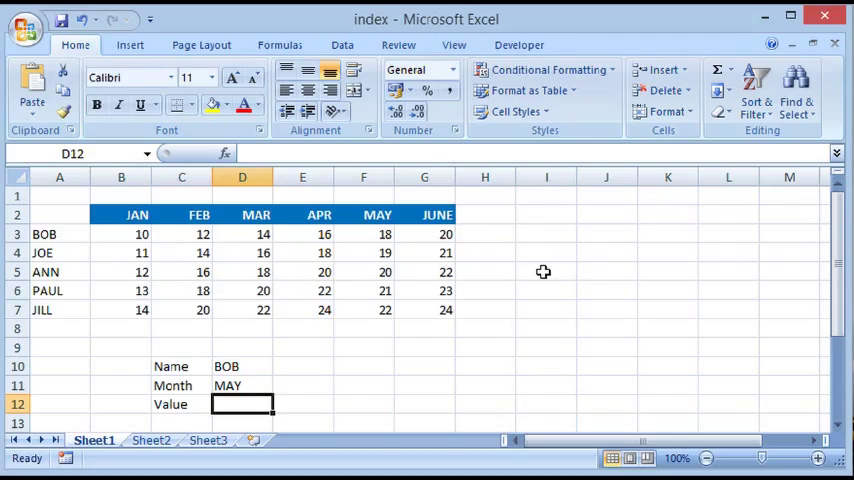
{"action": "mouse_move", "coordinate": [392, 368]}
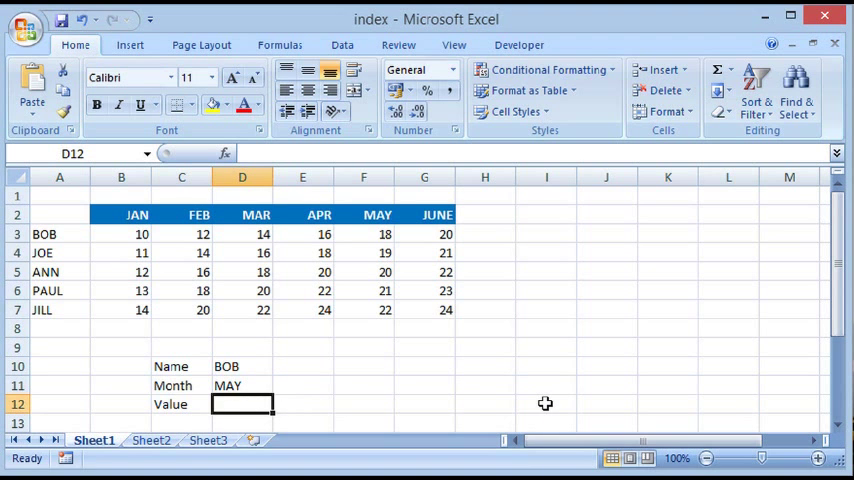
{"action": "type", "text": "="}
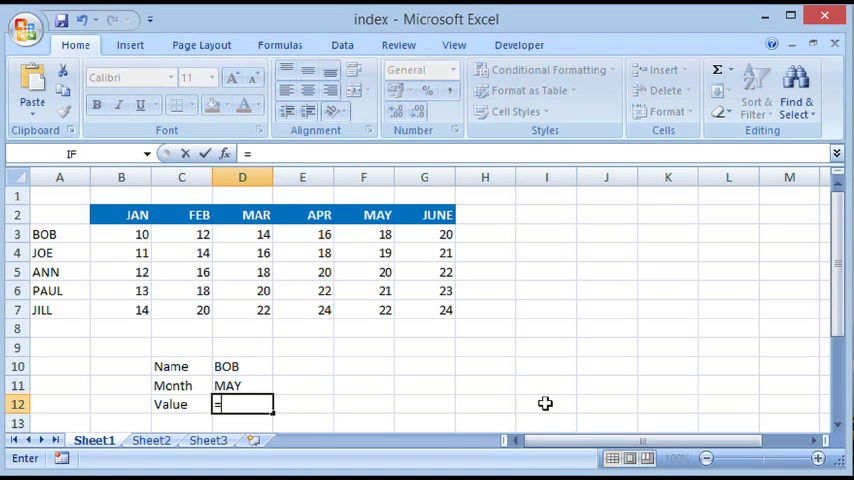
{"action": "type", "text": "index"}
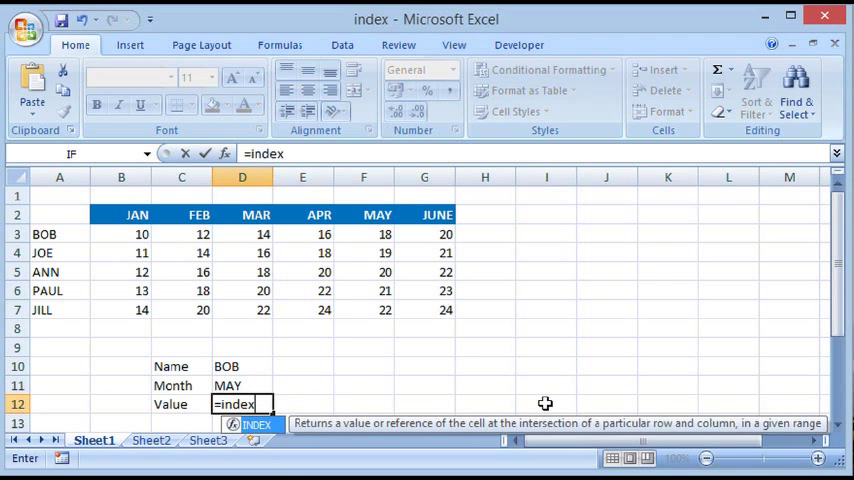
{"action": "type", "text": "("}
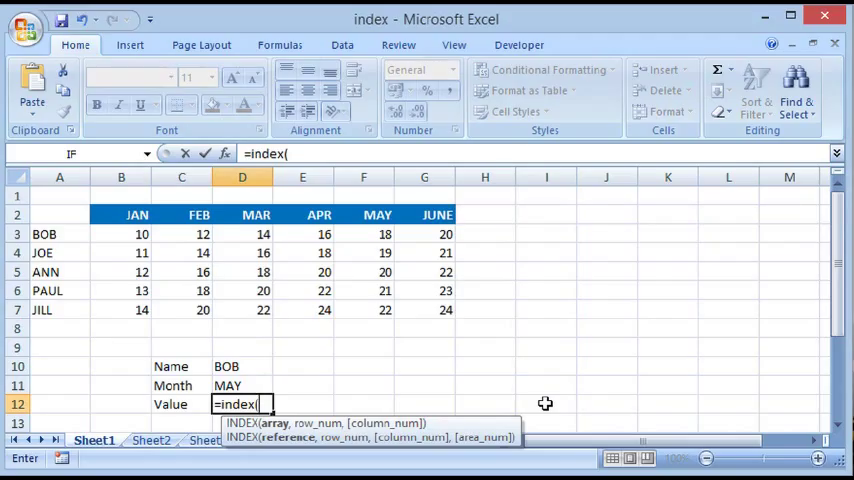
{"action": "mouse_move", "coordinate": [168, 266]}
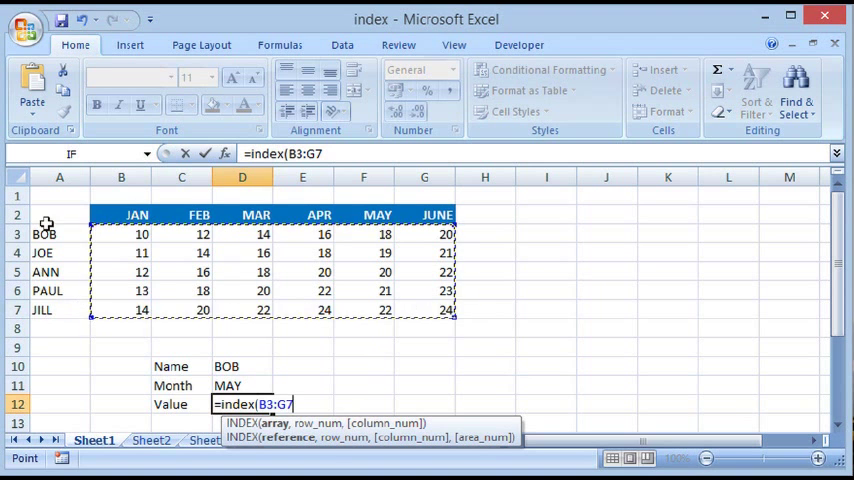
{"action": "mouse_move", "coordinate": [312, 214]}
{"action": "type", "text": ","}
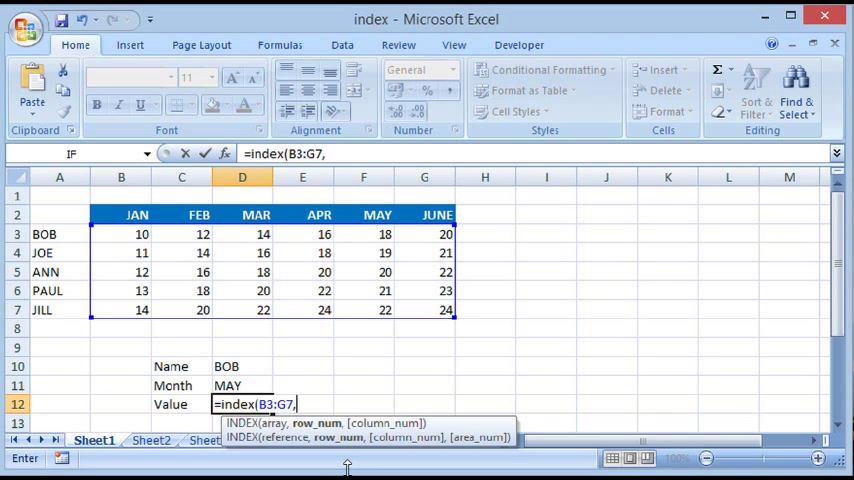
Add MATCH(D10,A3:A7,0) as the row argument, matching the chosen name exactly
{"action": "type", "text": "ma"}
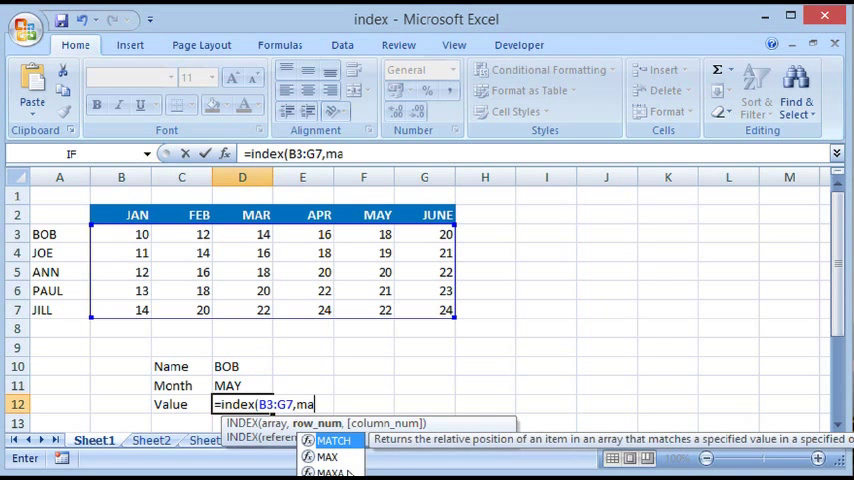
{"action": "type", "text": "tc"}
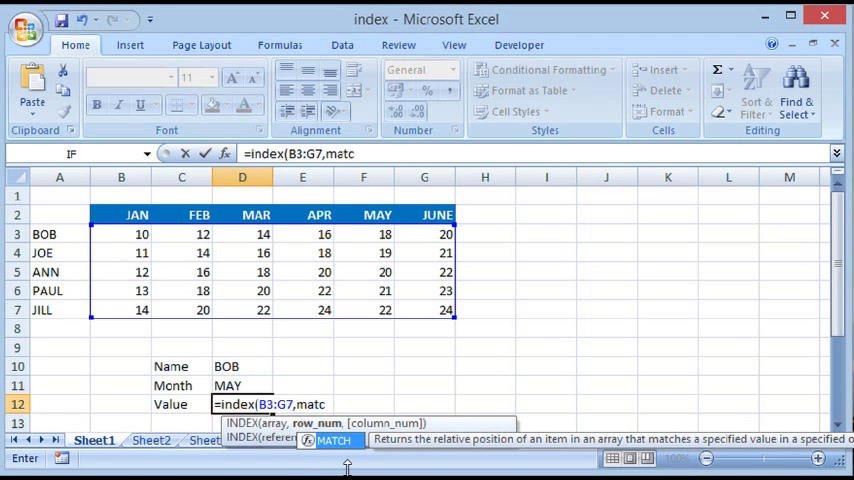
{"action": "type", "text": "h"}
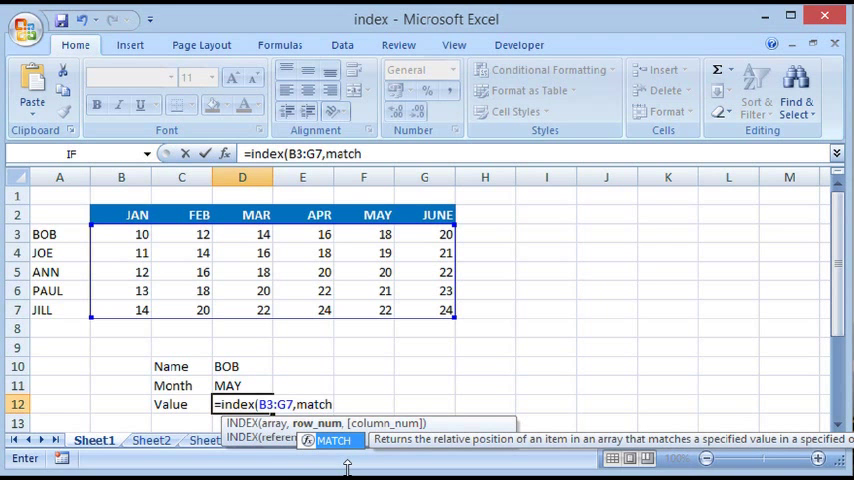
{"action": "type", "text": "("}
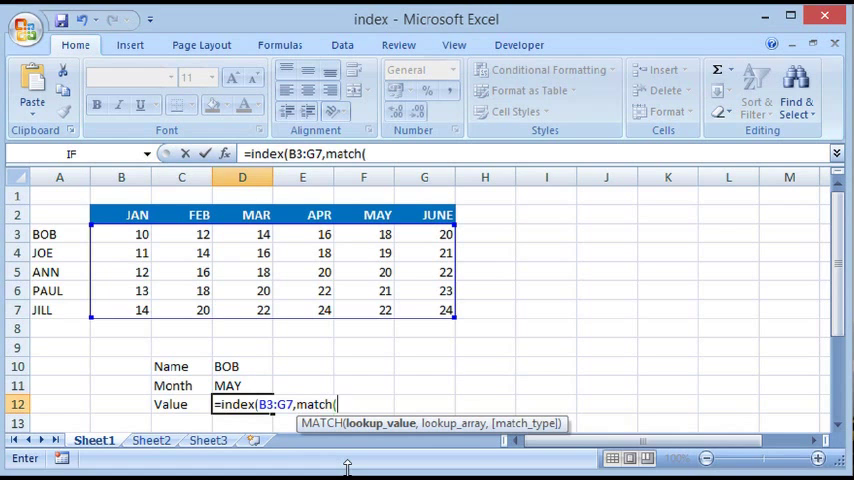
{"action": "mouse_move", "coordinate": [392, 448]}
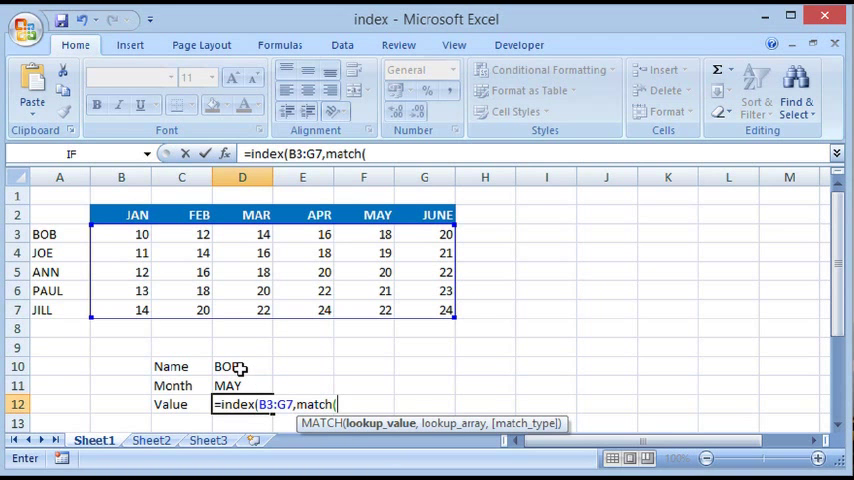
{"action": "left_click", "coordinate": [242, 366]}
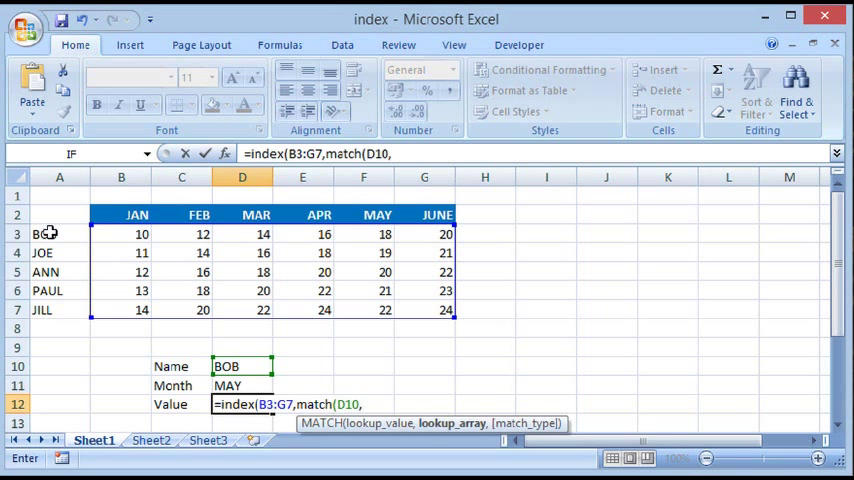
{"action": "left_click_drag", "start_coordinate": [58, 234], "coordinate": [58, 310]}
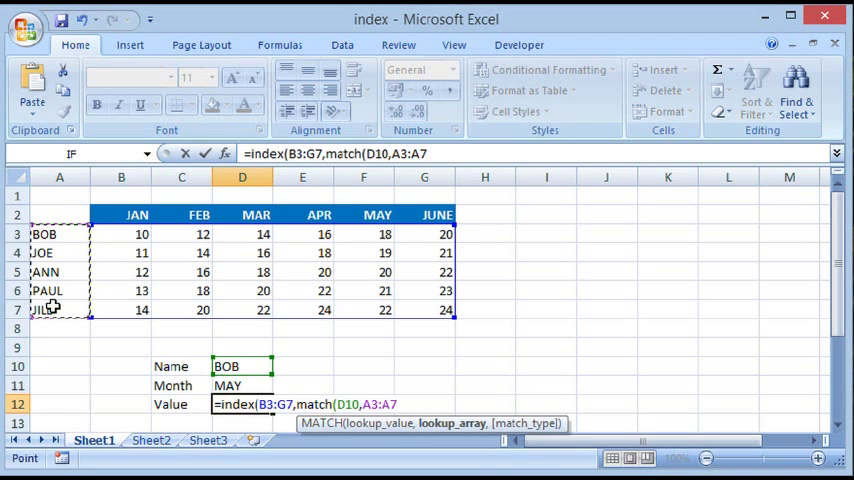
{"action": "type", "text": ","}
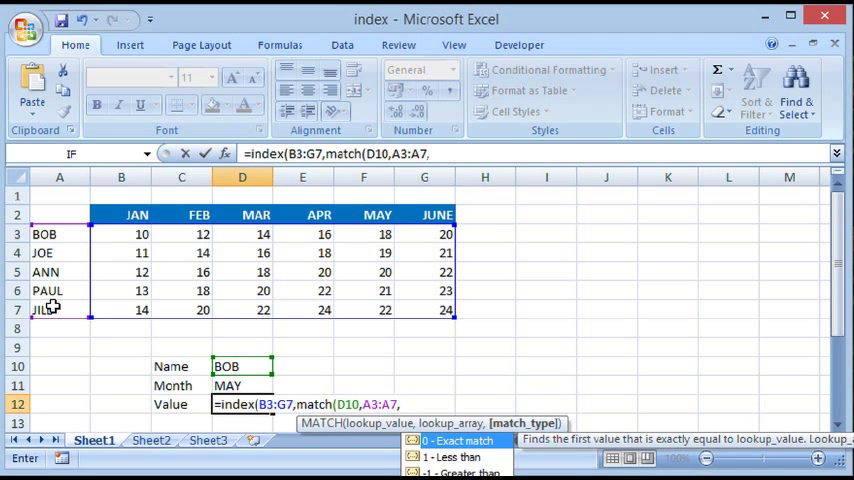
{"action": "type", "text": "0)"}
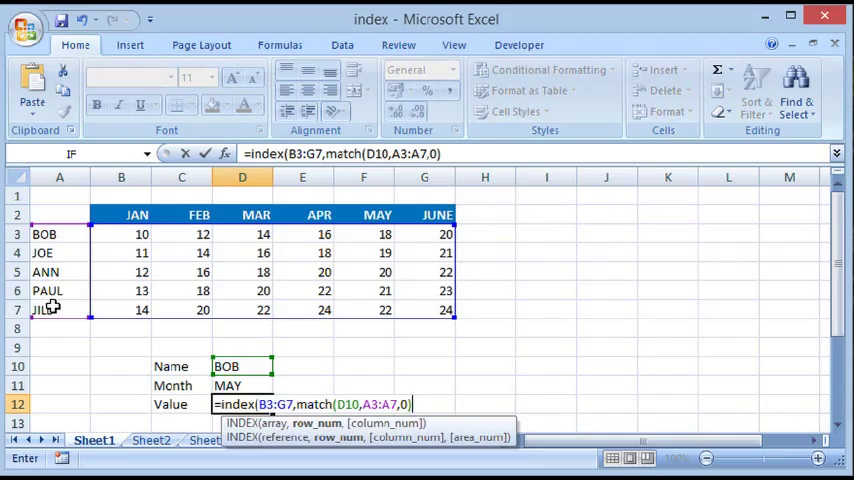
{"action": "type", "text": ","}
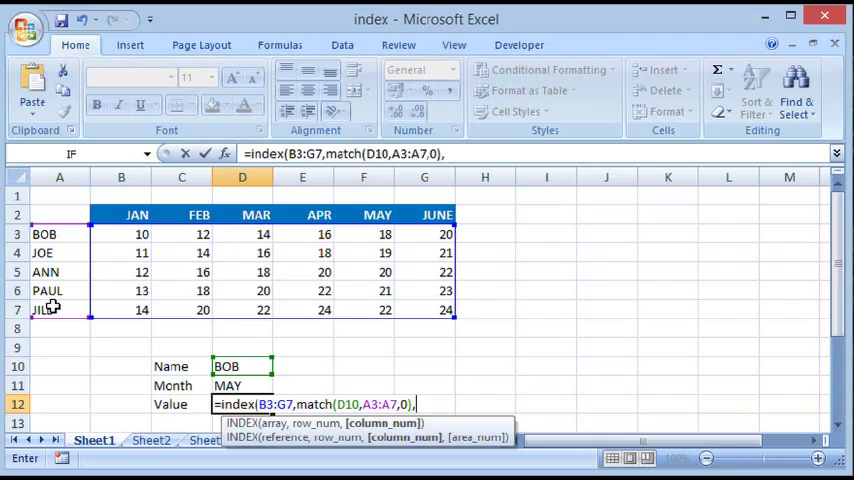
Add MATCH(D11,B2:G2,0) as the column argument and finish the formula, returning 18
{"action": "type", "text": "m"}
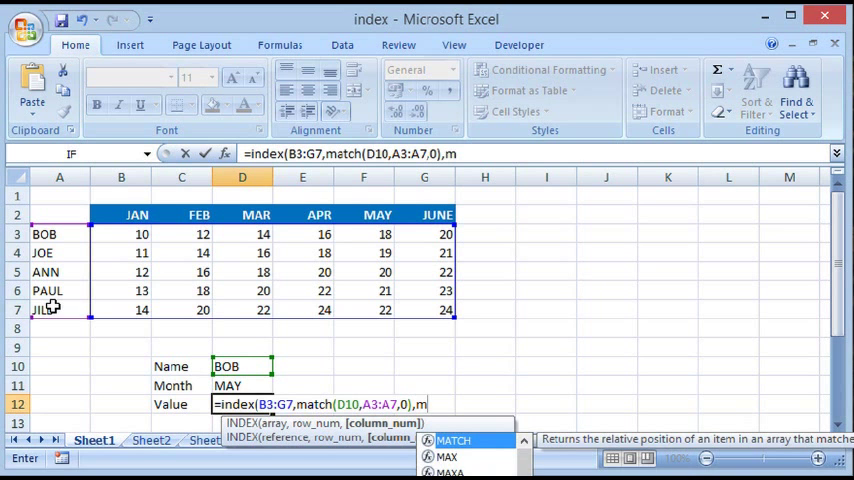
{"action": "type", "text": "atch"}
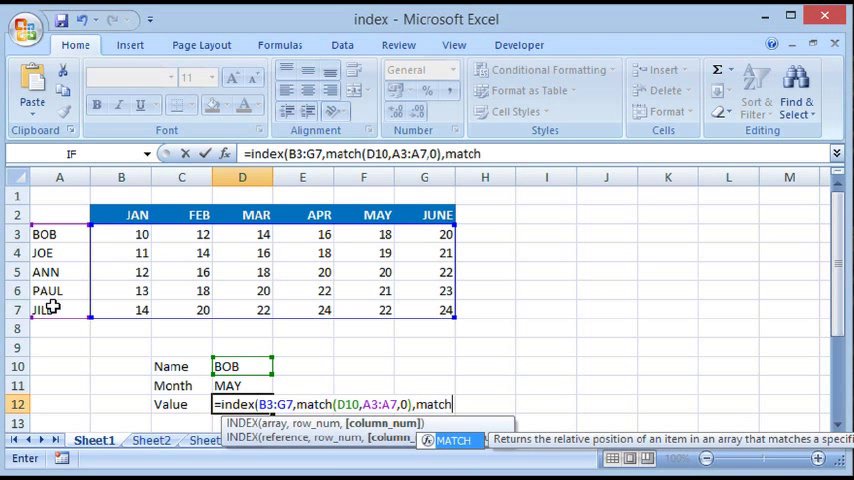
{"action": "type", "text": "("}
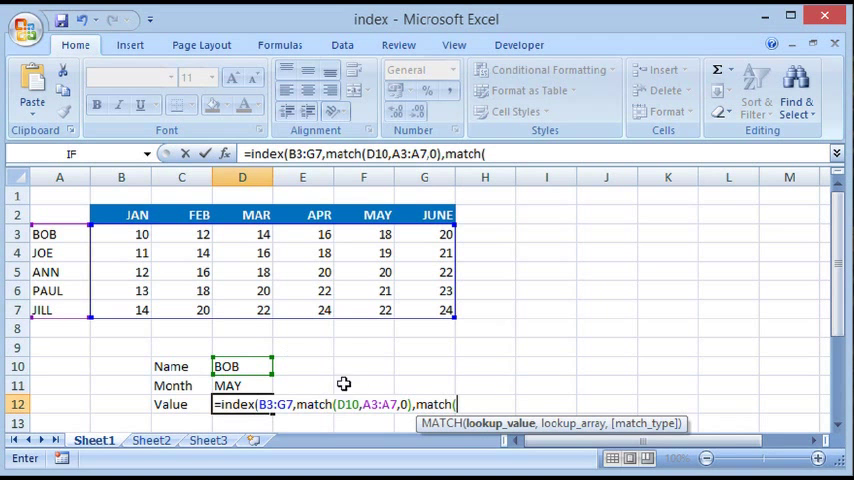
{"action": "left_click", "coordinate": [228, 386]}
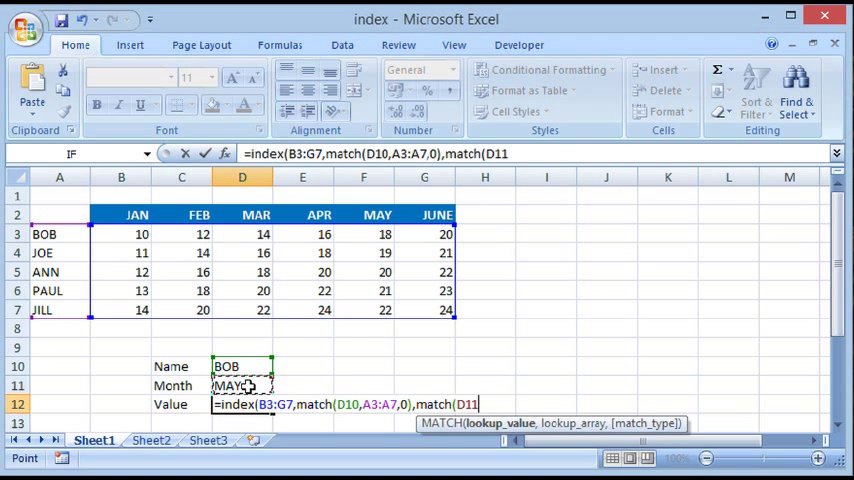
{"action": "type", "text": ","}
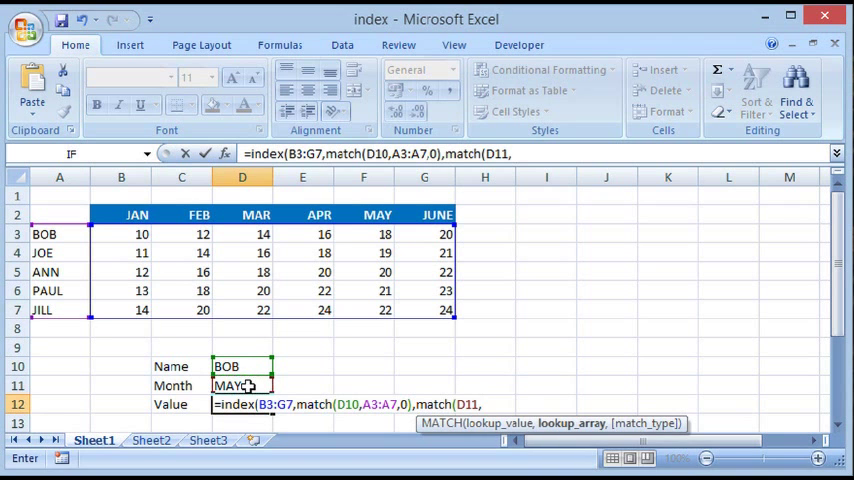
{"action": "left_click", "coordinate": [120, 216]}
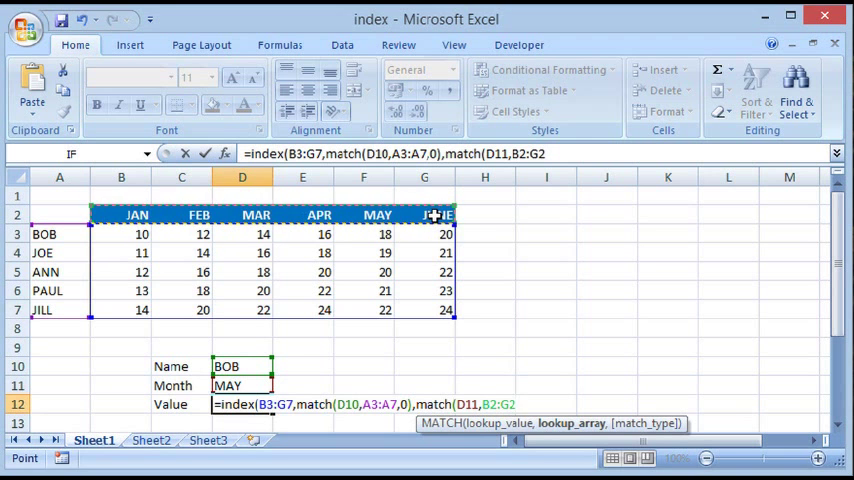
{"action": "type", "text": ","}
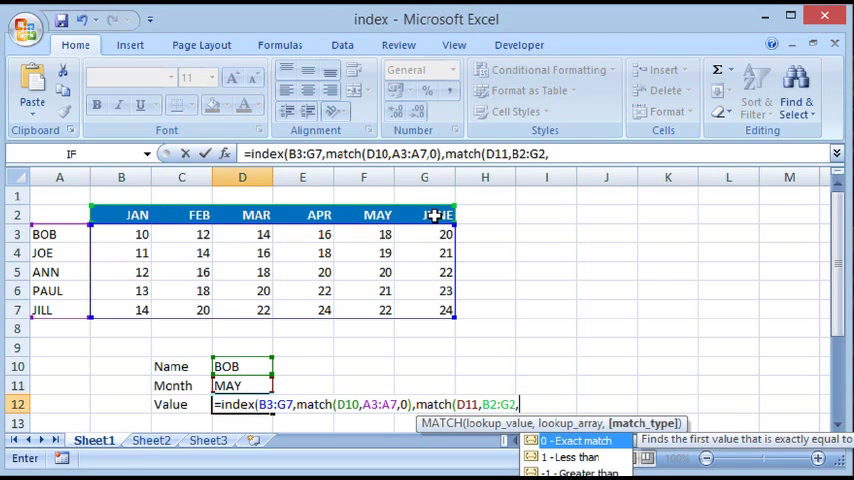
{"action": "type", "text": "0"}
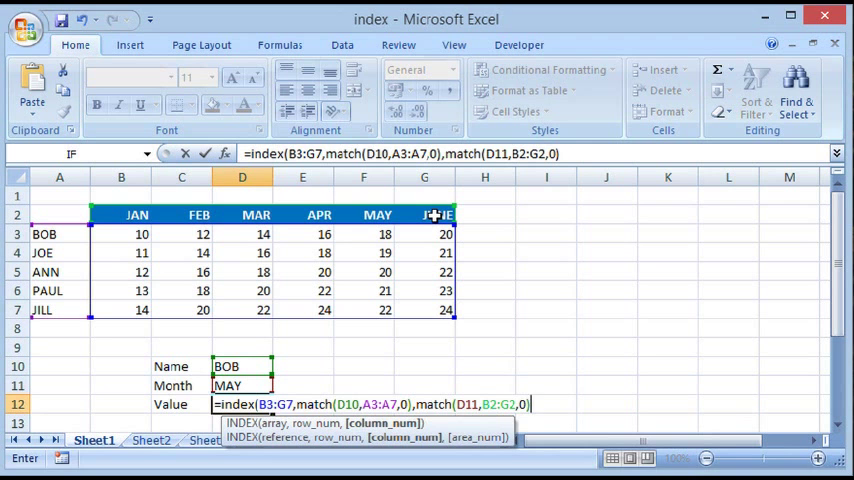
{"action": "type", "text": ")"}
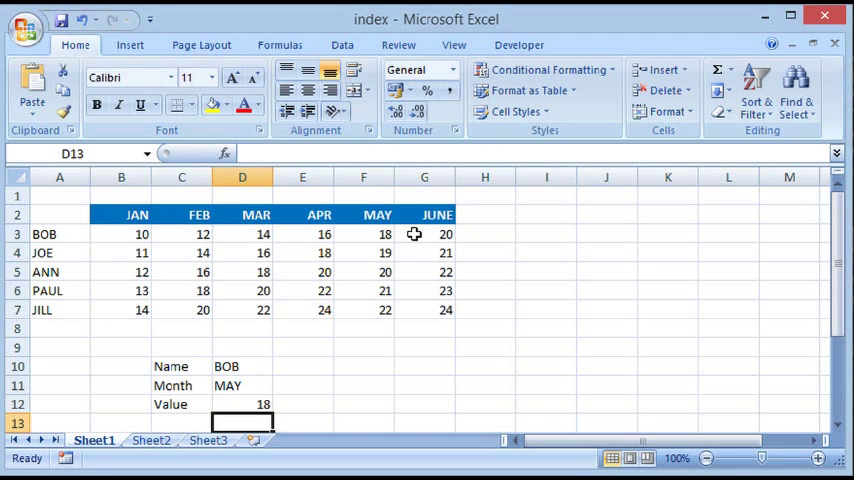
Test the lookup by choosing JOE and another month from the dropdowns
{"action": "left_click", "coordinate": [364, 234]}
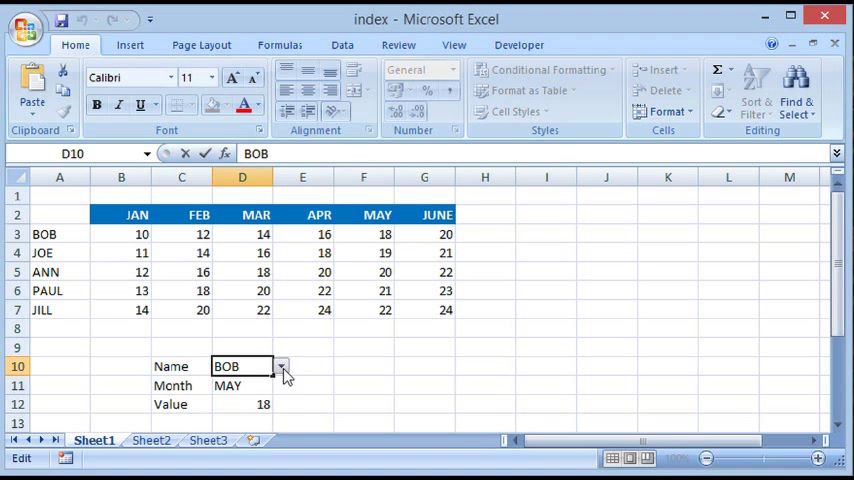
{"action": "left_click", "coordinate": [282, 366]}
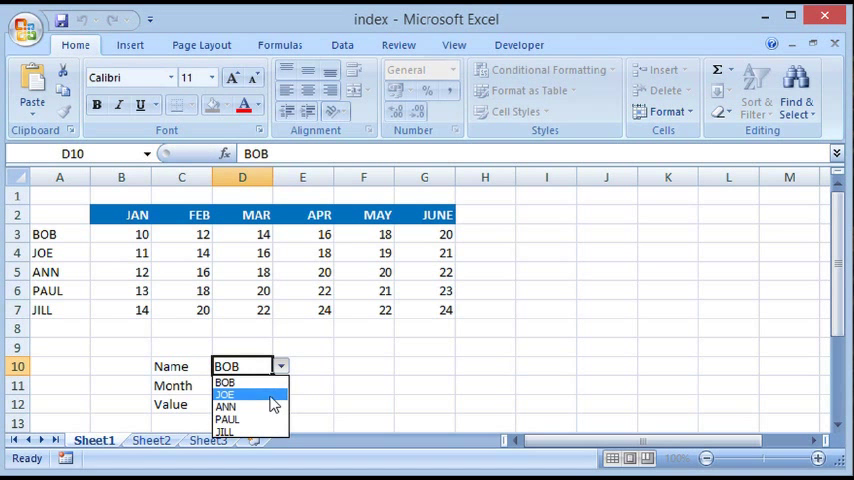
{"action": "left_click", "coordinate": [224, 392]}
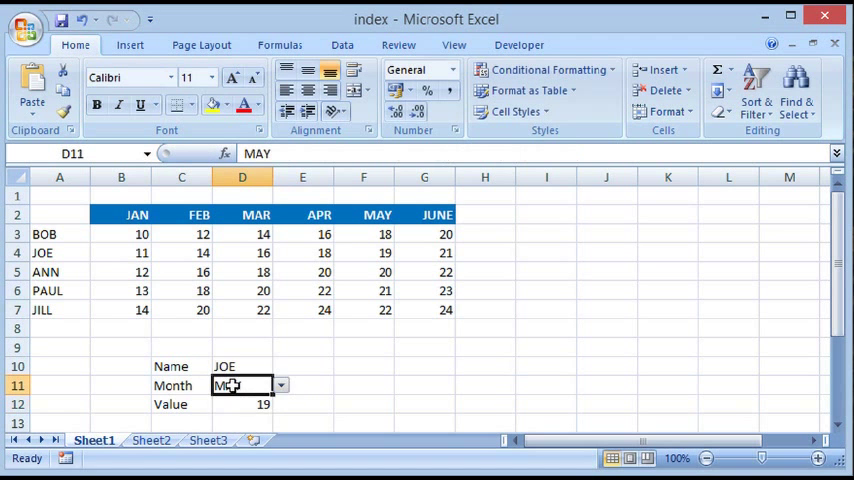
{"action": "left_click", "coordinate": [282, 386]}
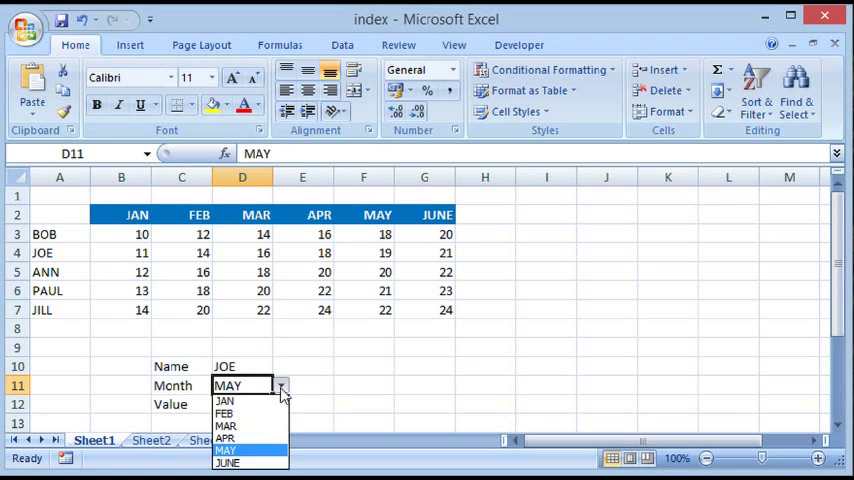
{"action": "left_click", "coordinate": [264, 440]}
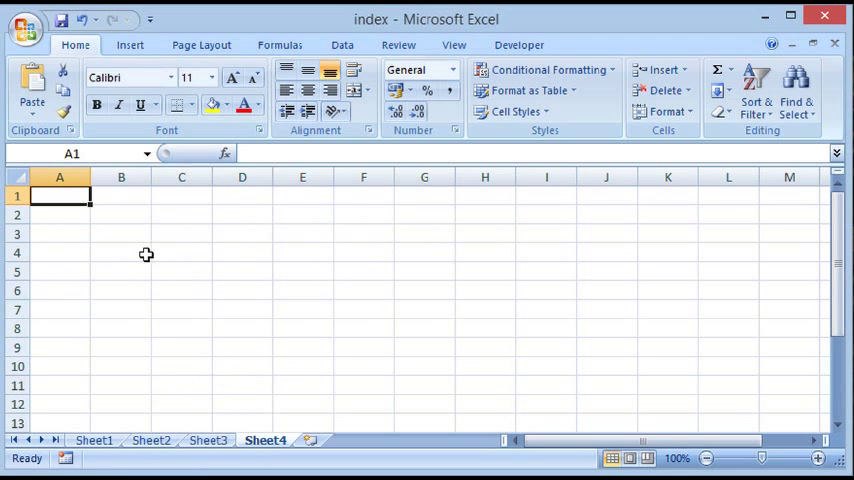
{"action": "mouse_move", "coordinate": [616, 334]}
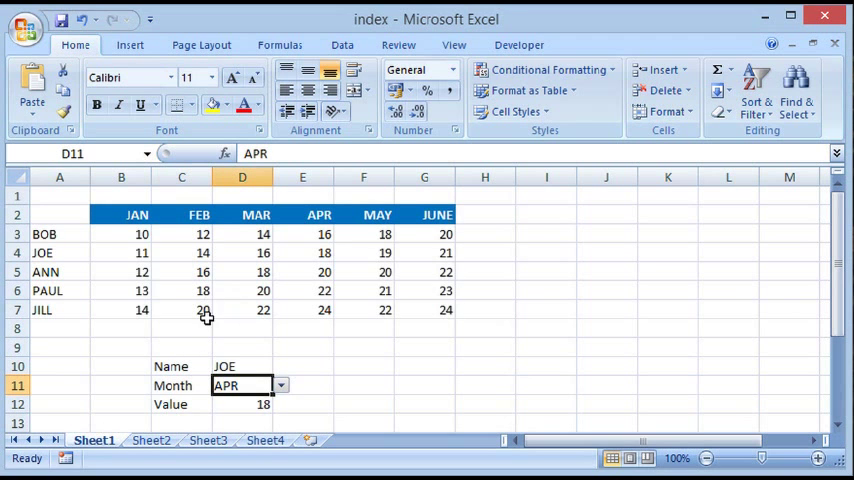
{"action": "mouse_move", "coordinate": [270, 252]}
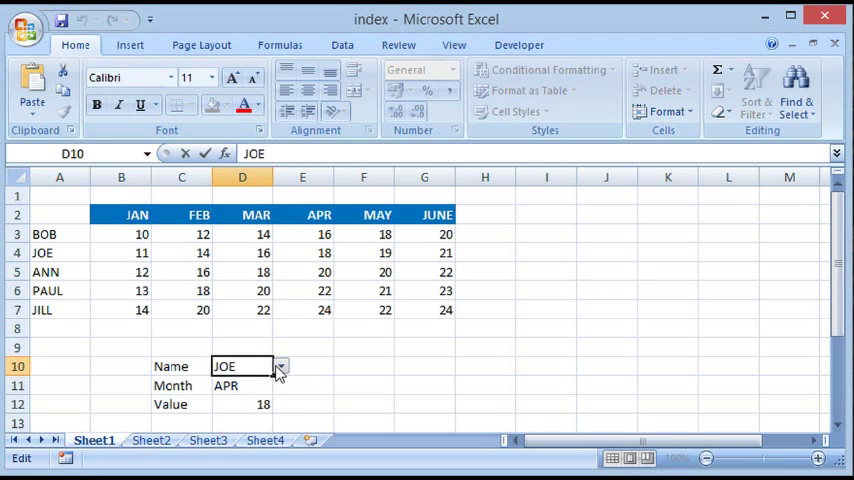
Choose JILL from the name dropdown so the value updates to 24
{"action": "left_click", "coordinate": [280, 368]}
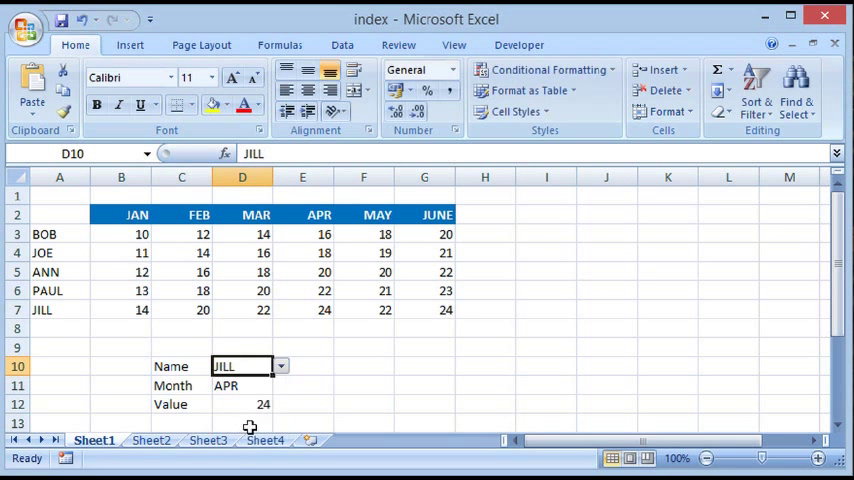
{"action": "left_click", "coordinate": [242, 386]}
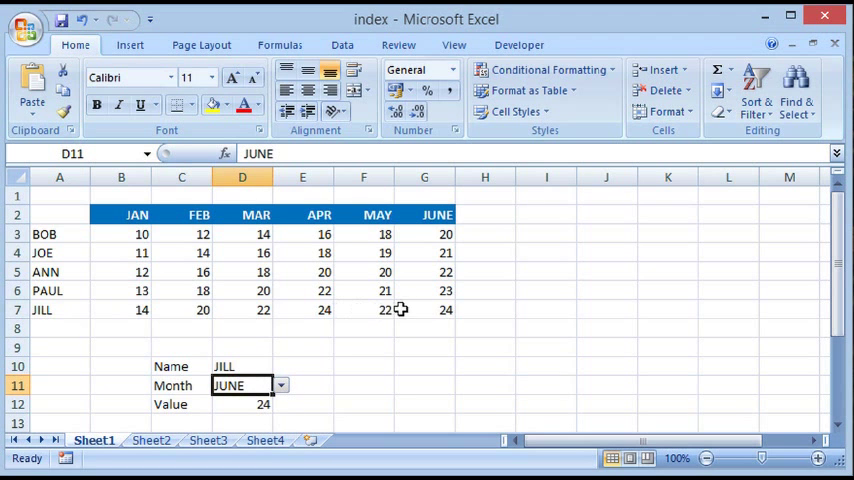
{"action": "mouse_move", "coordinate": [444, 304]}
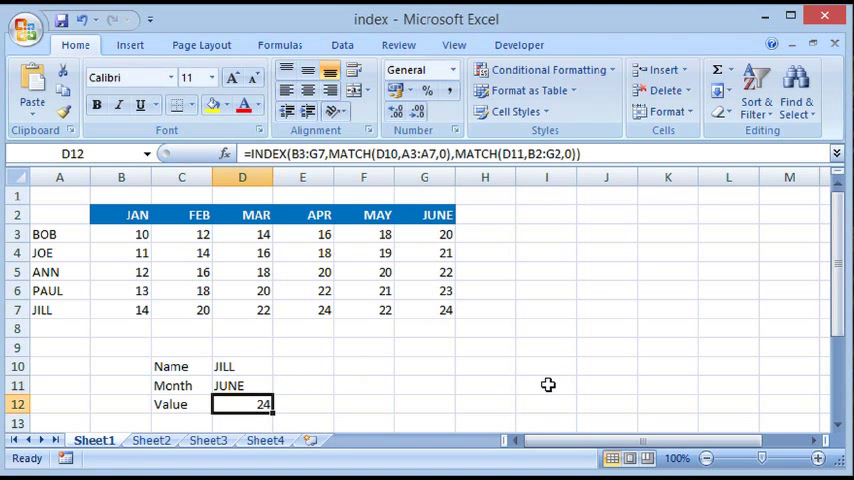
{"action": "mouse_move", "coordinate": [482, 338]}
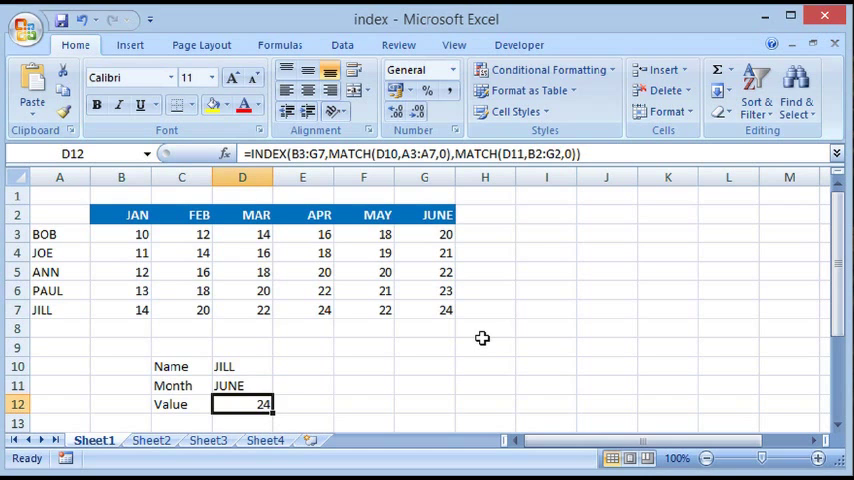
{"action": "mouse_move", "coordinate": [484, 338]}
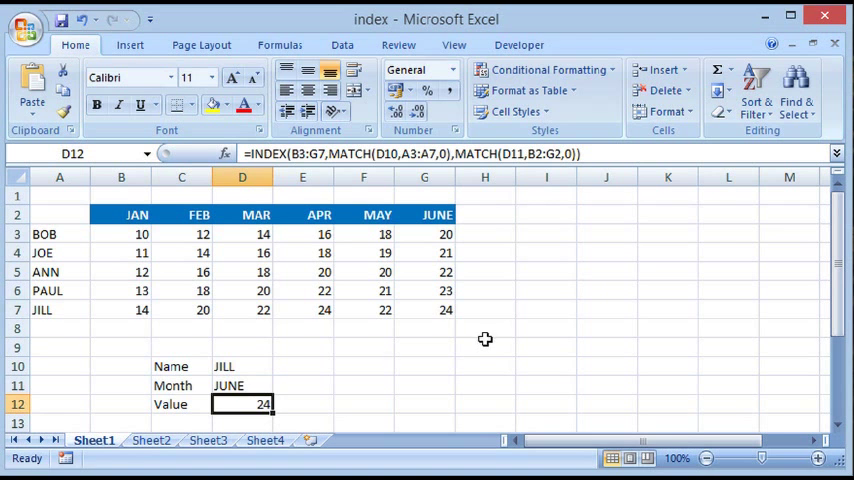